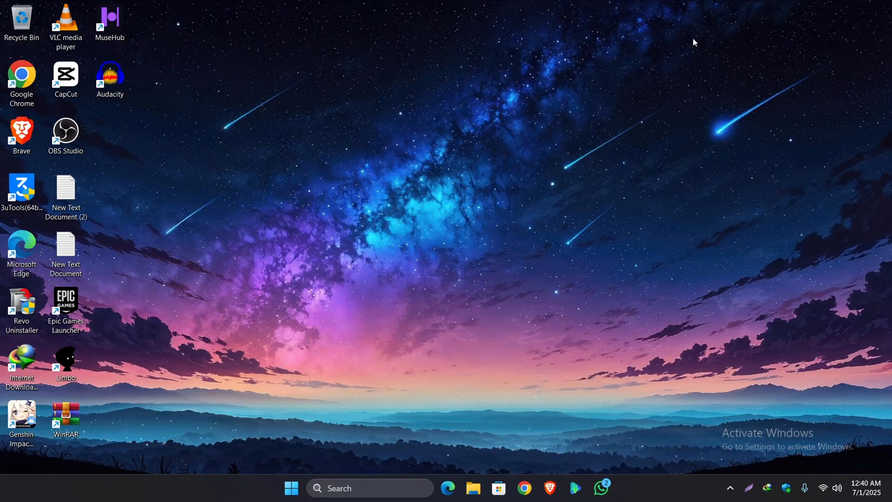
pyautogui.moveTo(717, 229)
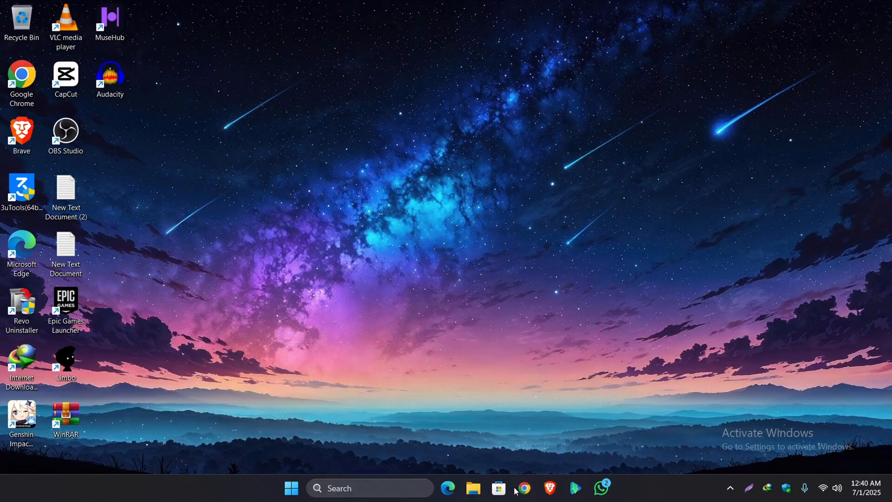
# Open the browser and reach the Microsoft sign-in page from office.com
pyautogui.click(522, 488)
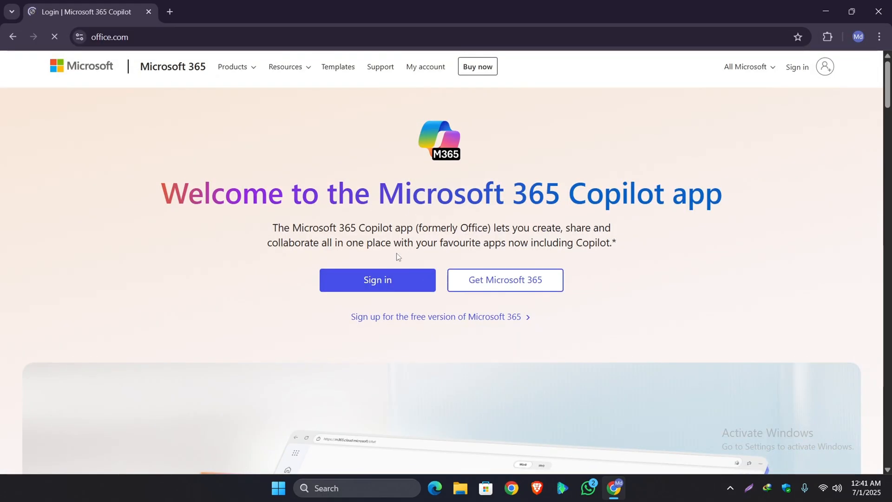
pyautogui.click(377, 280)
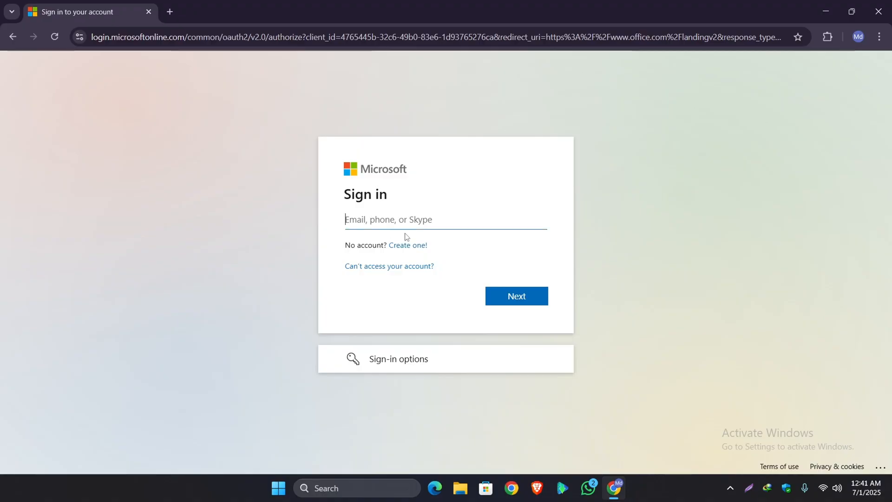
# Start a new account, verify the email with the Gmail code, and submit country and birthdate
pyautogui.click(515, 296)
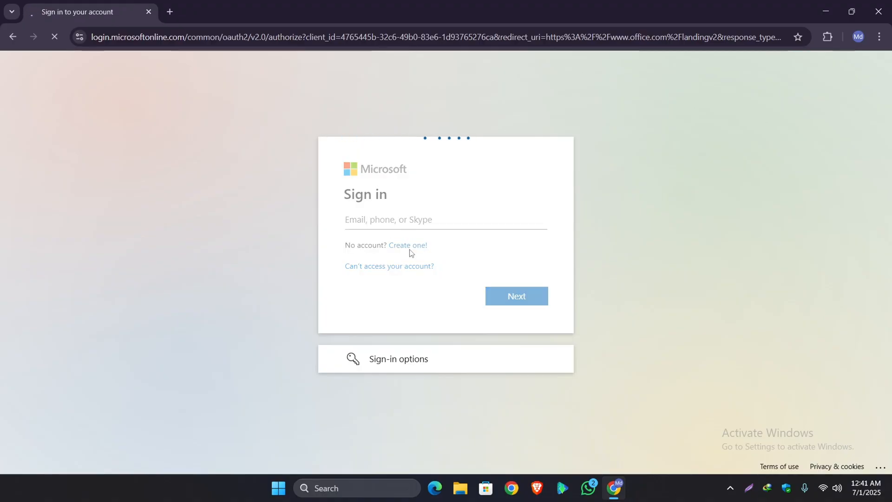
pyautogui.click(407, 245)
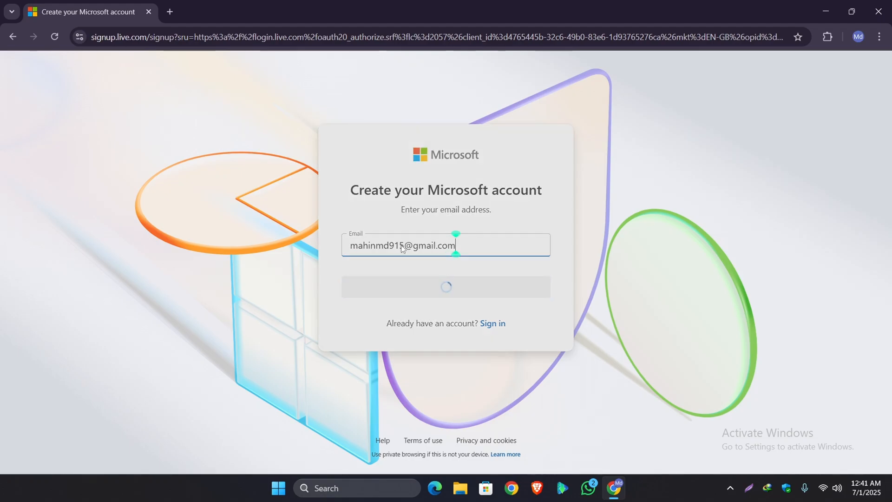
pyautogui.click(446, 286)
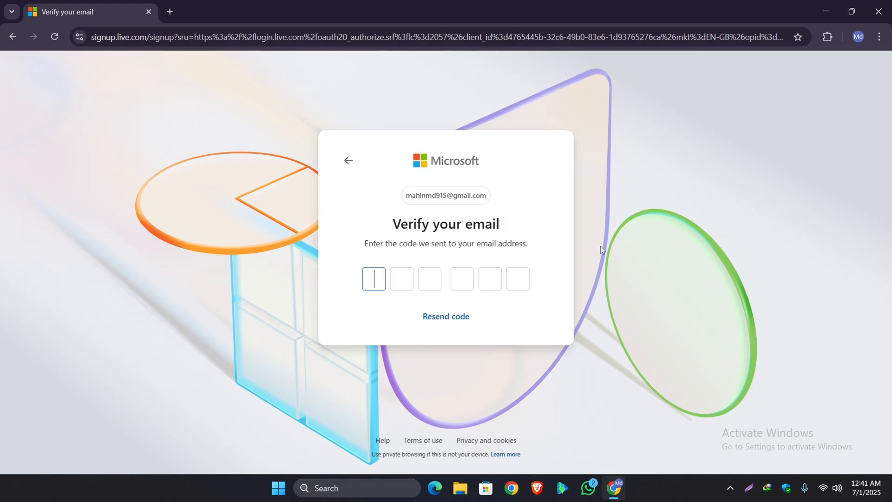
pyautogui.moveTo(426, 216)
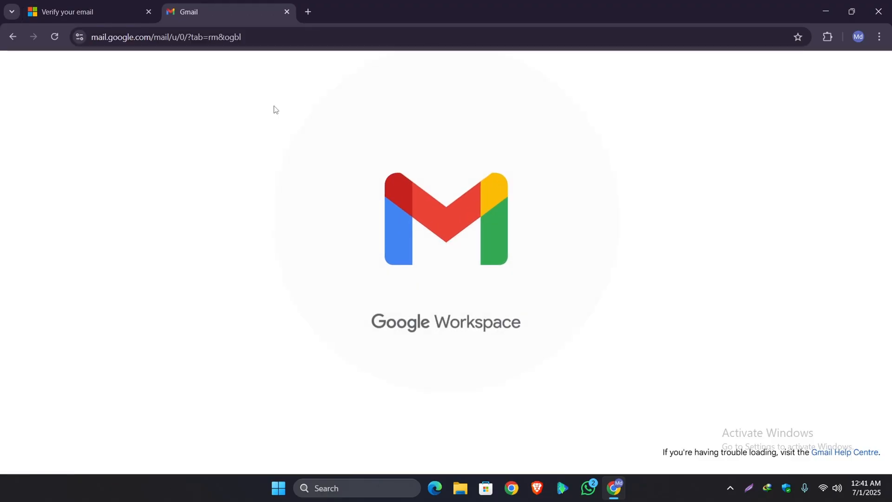
pyautogui.click(80, 11)
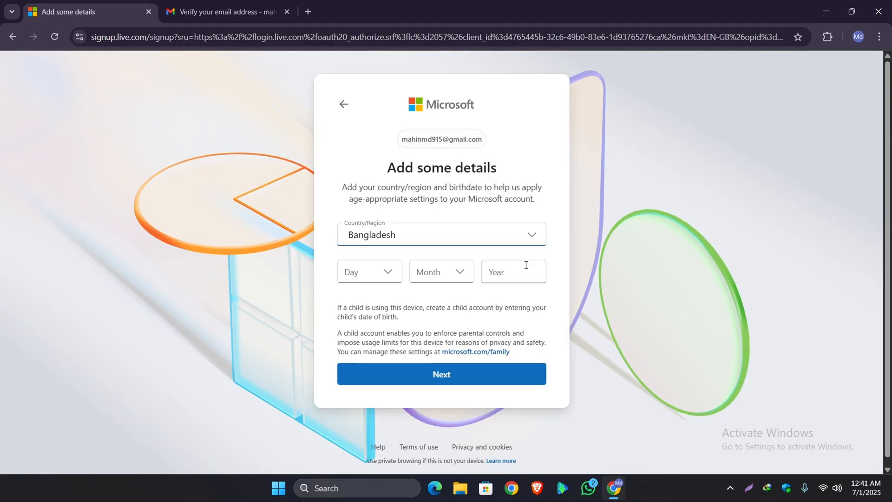
pyautogui.click(441, 373)
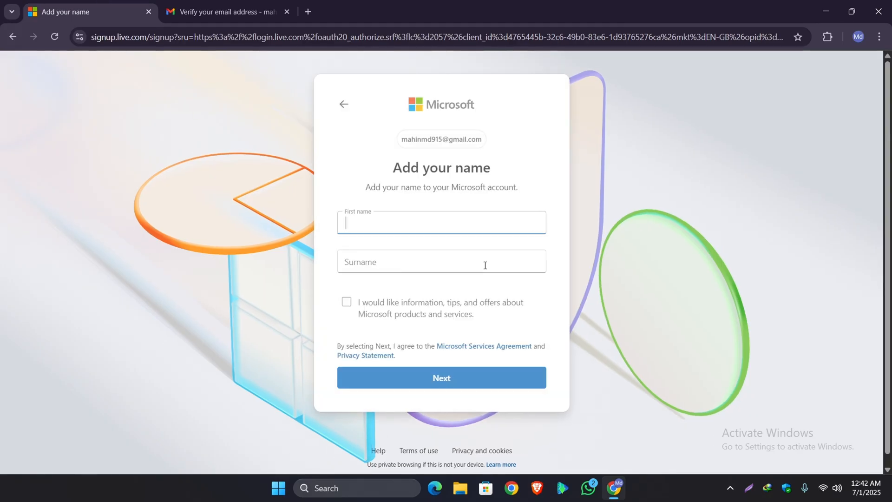
# Enter first name and surname, then pass the press-and-hold human verification
pyautogui.click(441, 377)
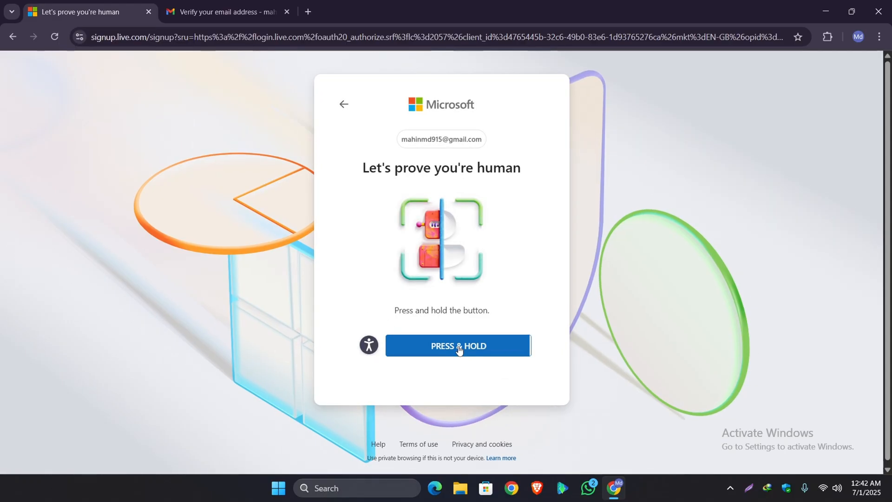
pyautogui.click(458, 345)
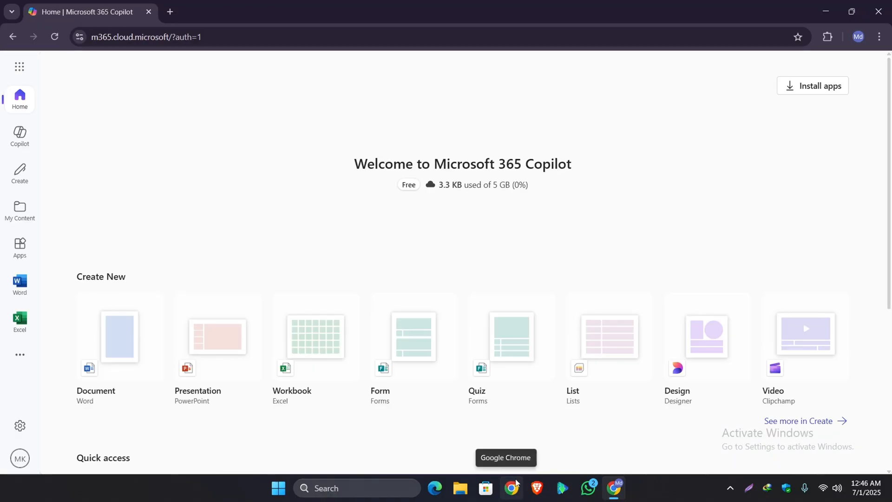
pyautogui.scroll(-3)
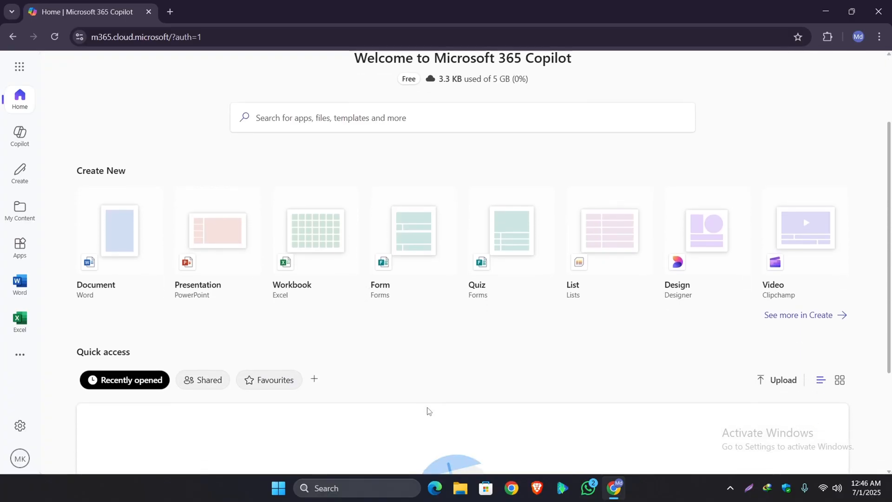
pyautogui.scroll(-3)
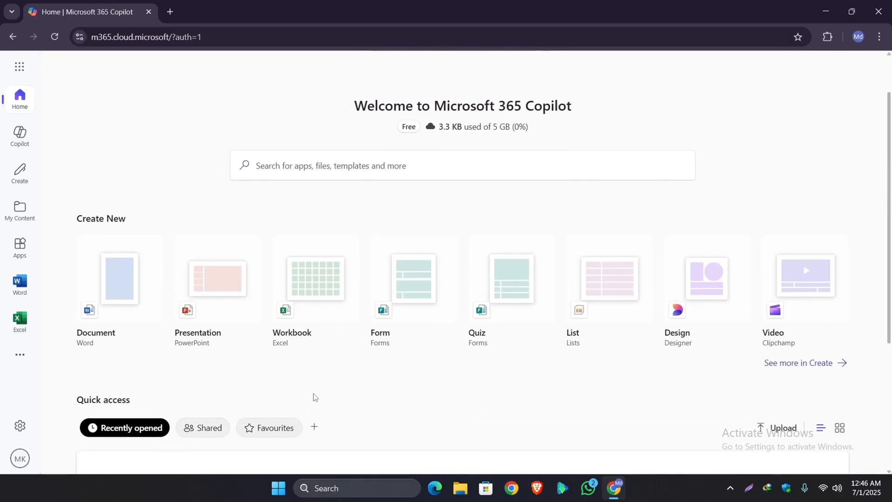
pyautogui.scroll(-3)
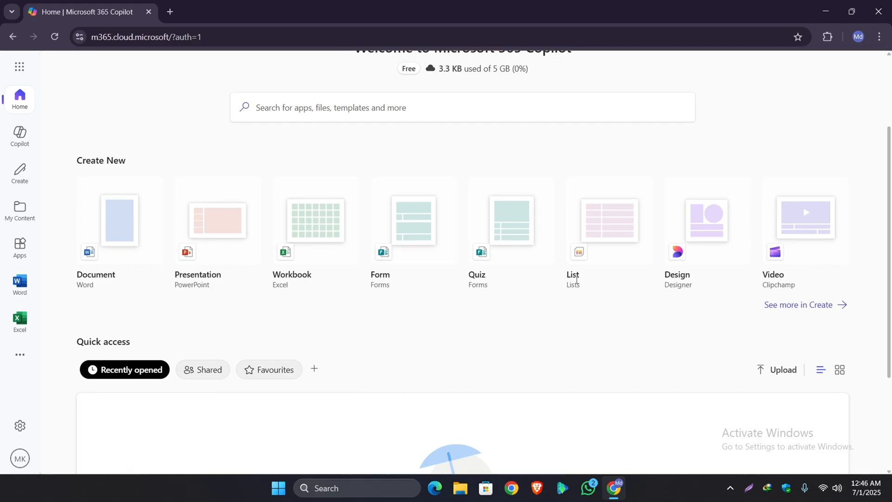
pyautogui.moveTo(588, 279)
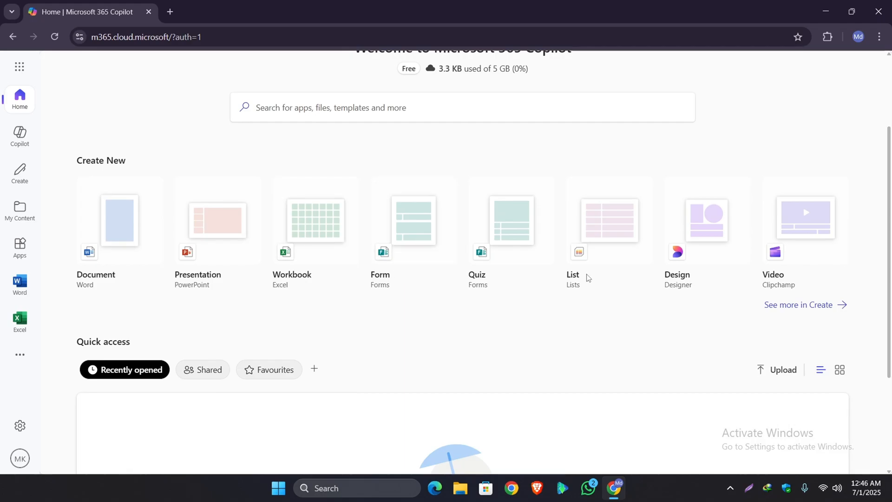
pyautogui.moveTo(333, 312)
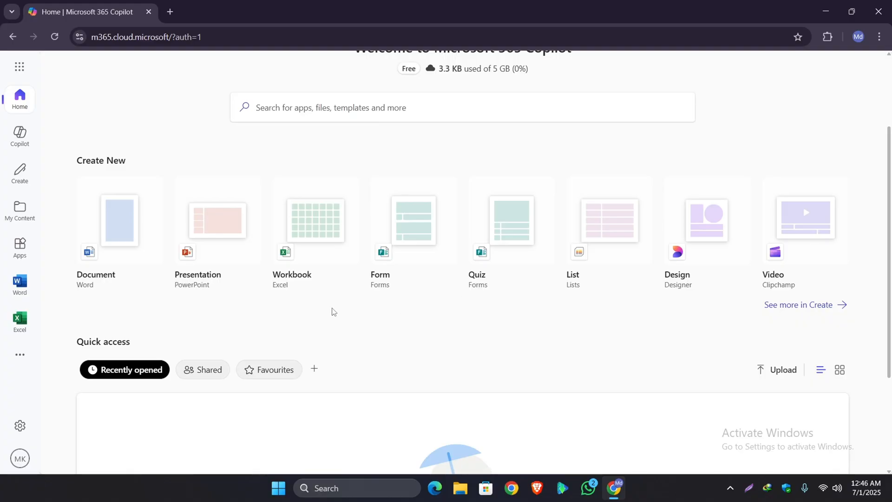
# Create a new blank Word document and type a line of test text
pyautogui.click(119, 221)
pyautogui.write('Lkjalkdjsflkjfldjls;ajdf')
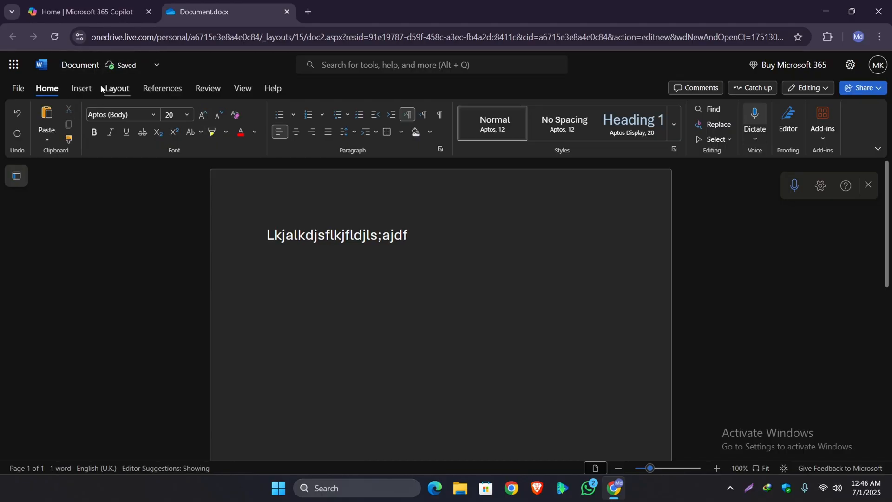
# Switch back to the Home | Microsoft 365 Copilot browser tab
pyautogui.click(82, 11)
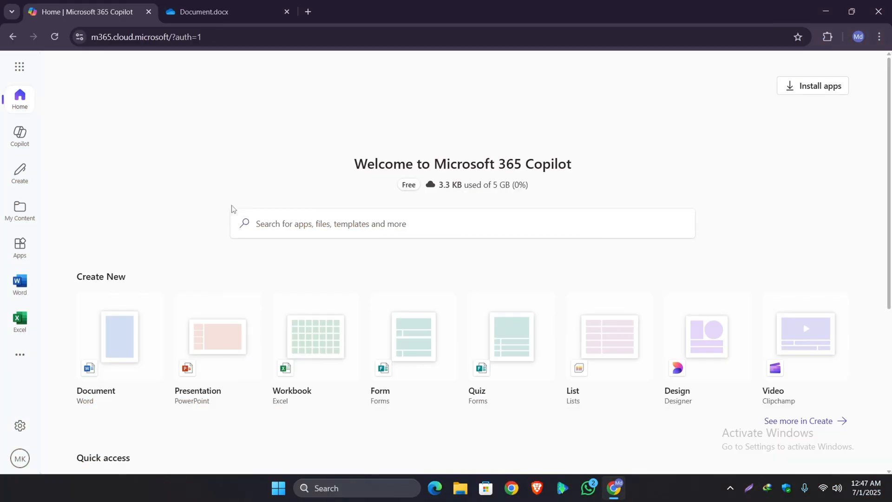
pyautogui.moveTo(436, 210)
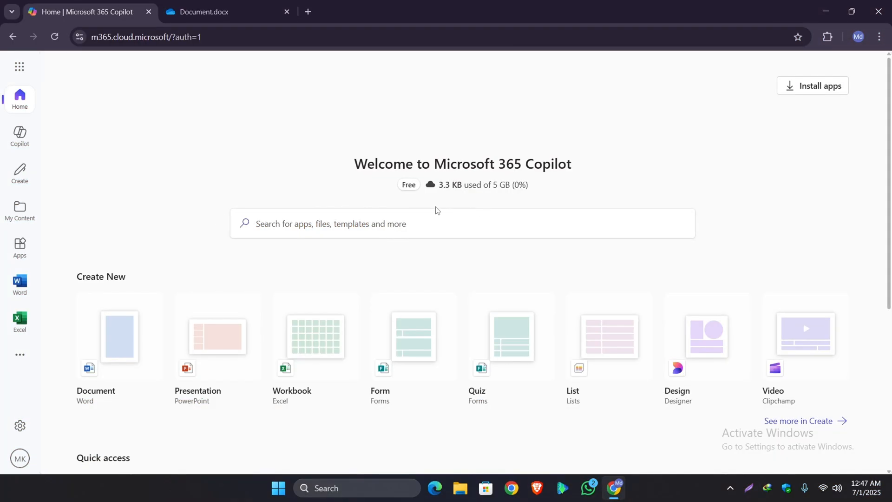
pyautogui.moveTo(305, 249)
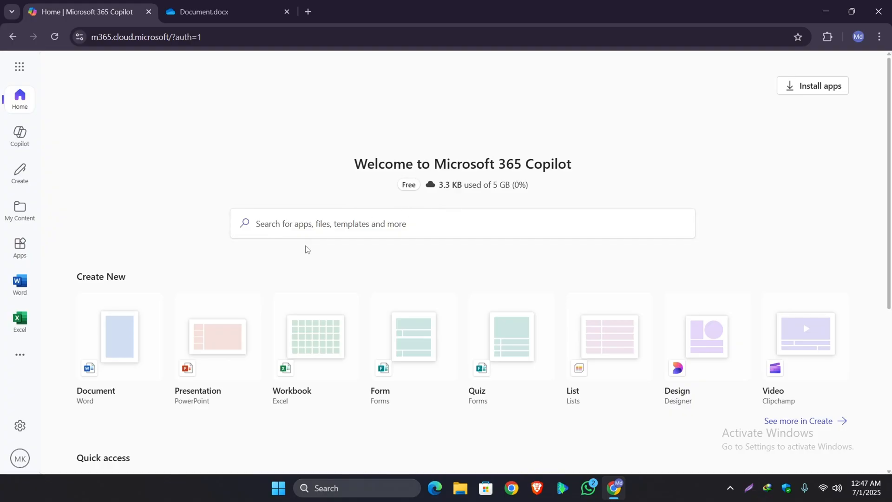
pyautogui.moveTo(455, 246)
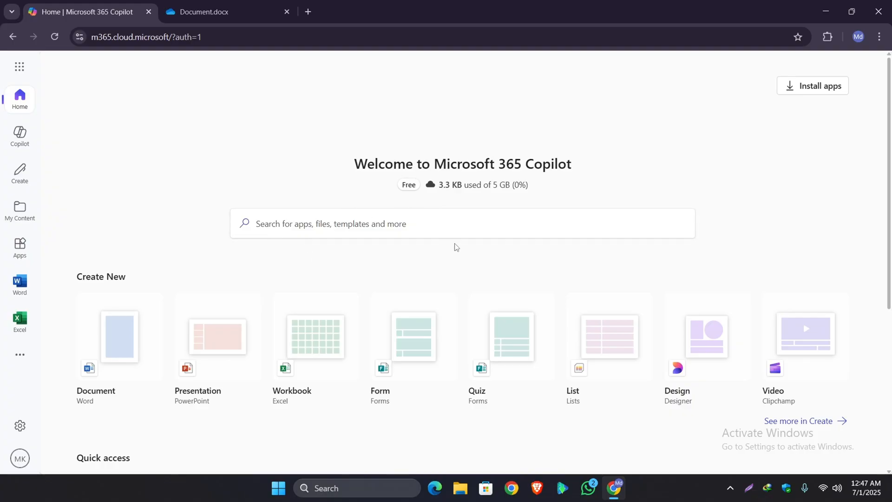
pyautogui.moveTo(426, 273)
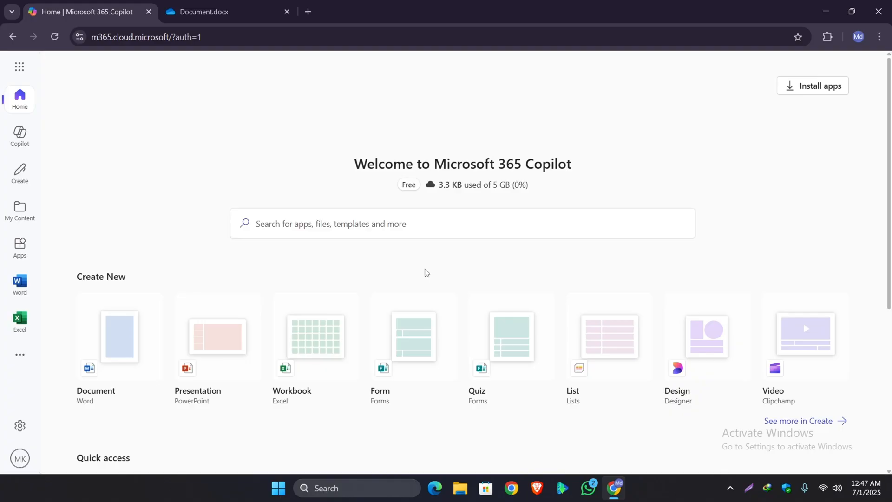